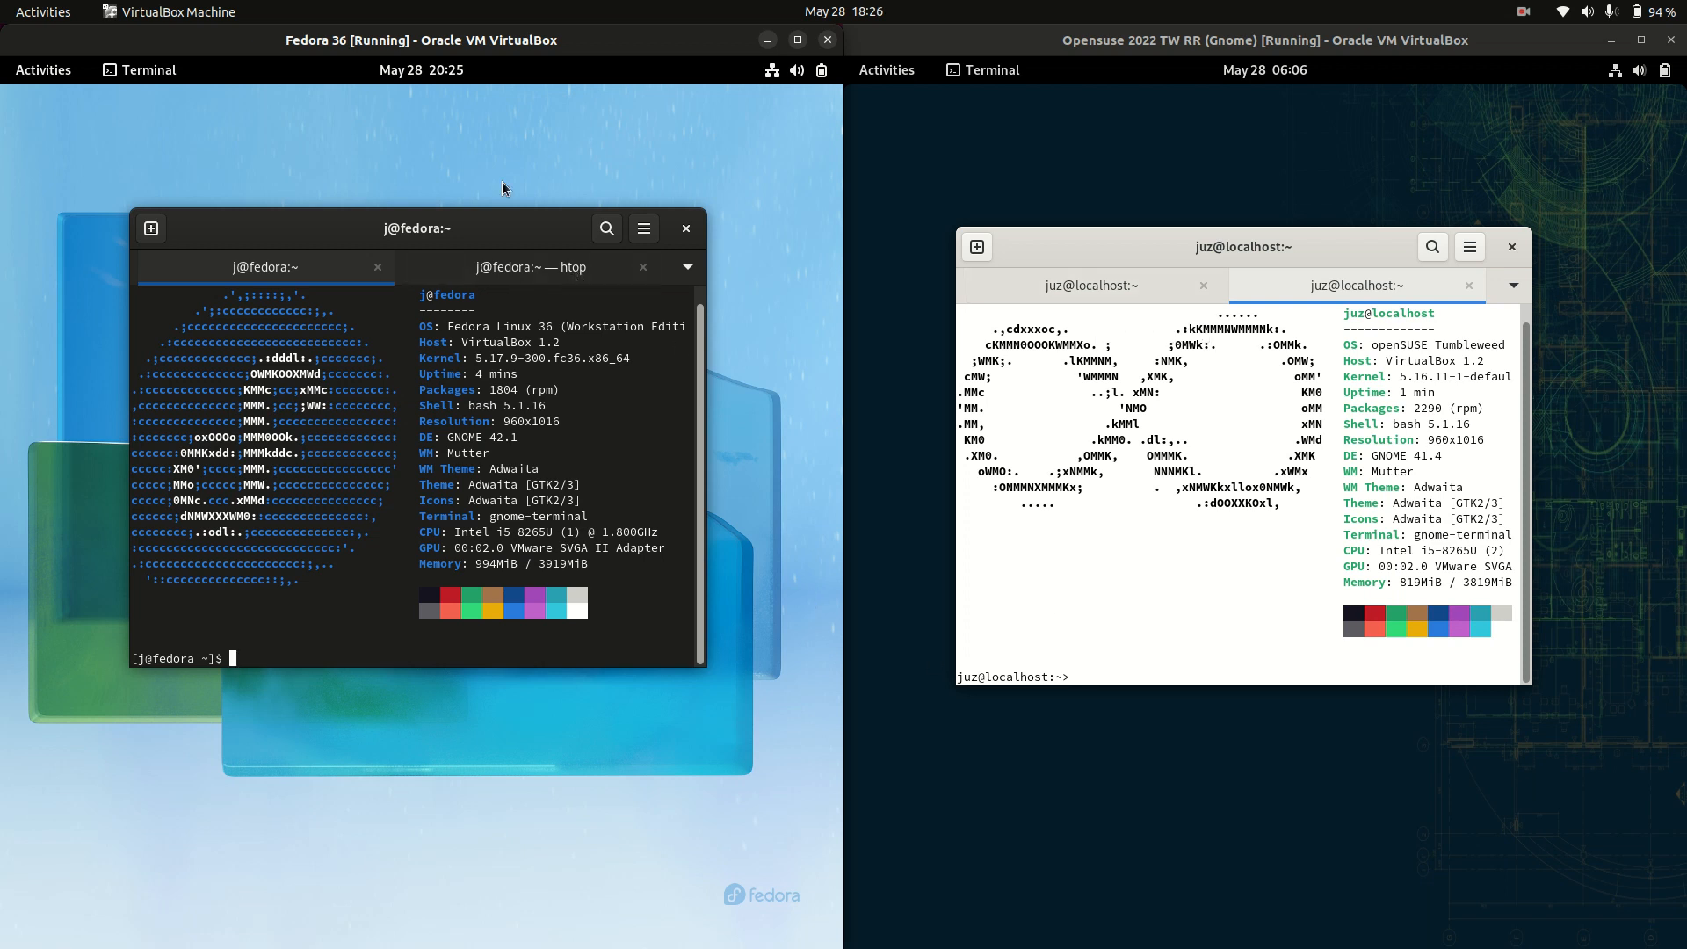
- Show the Activities overview and full application grid on both desktops
drag(418, 227, 478, 267)
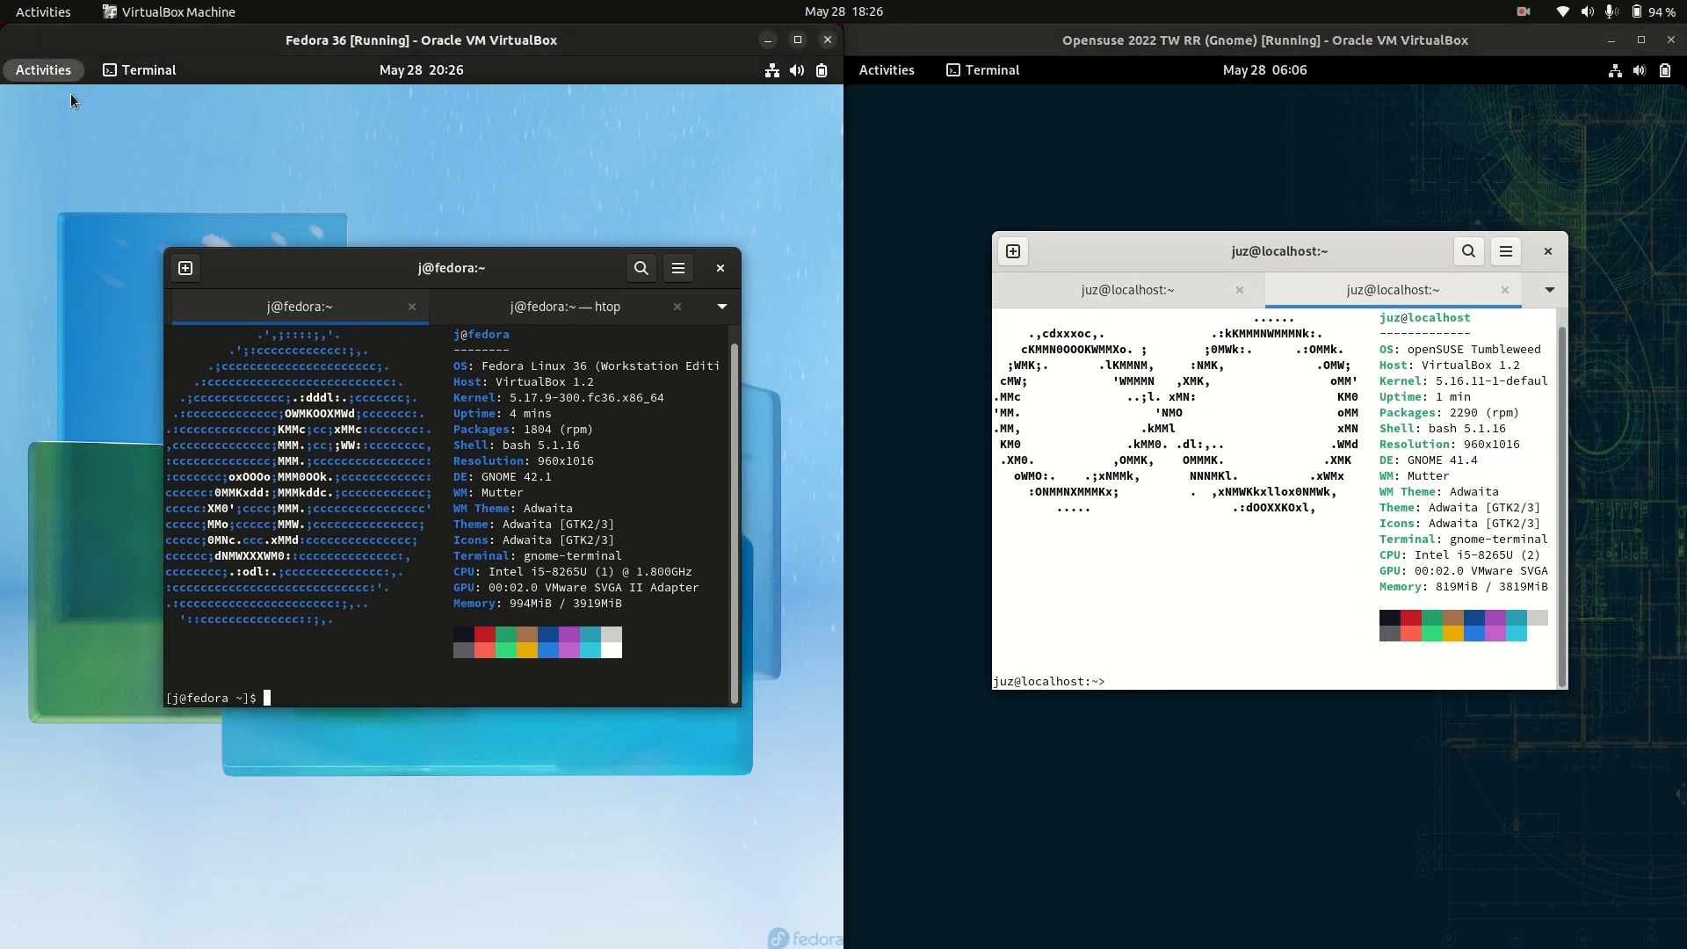
click(885, 70)
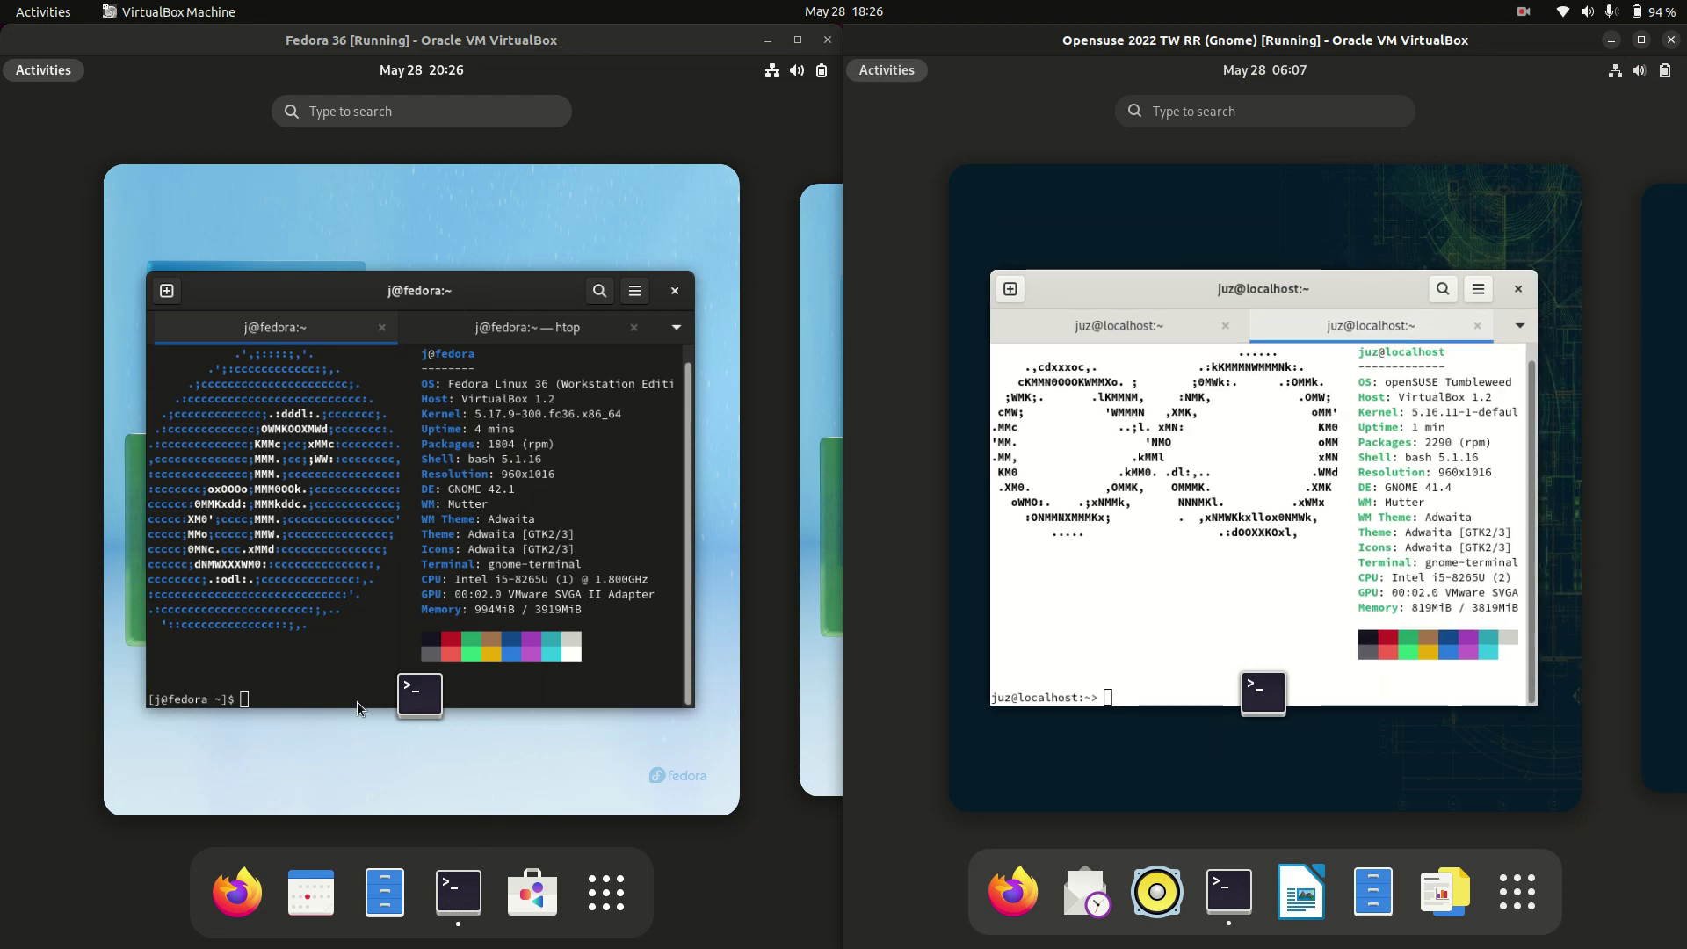
click(605, 893)
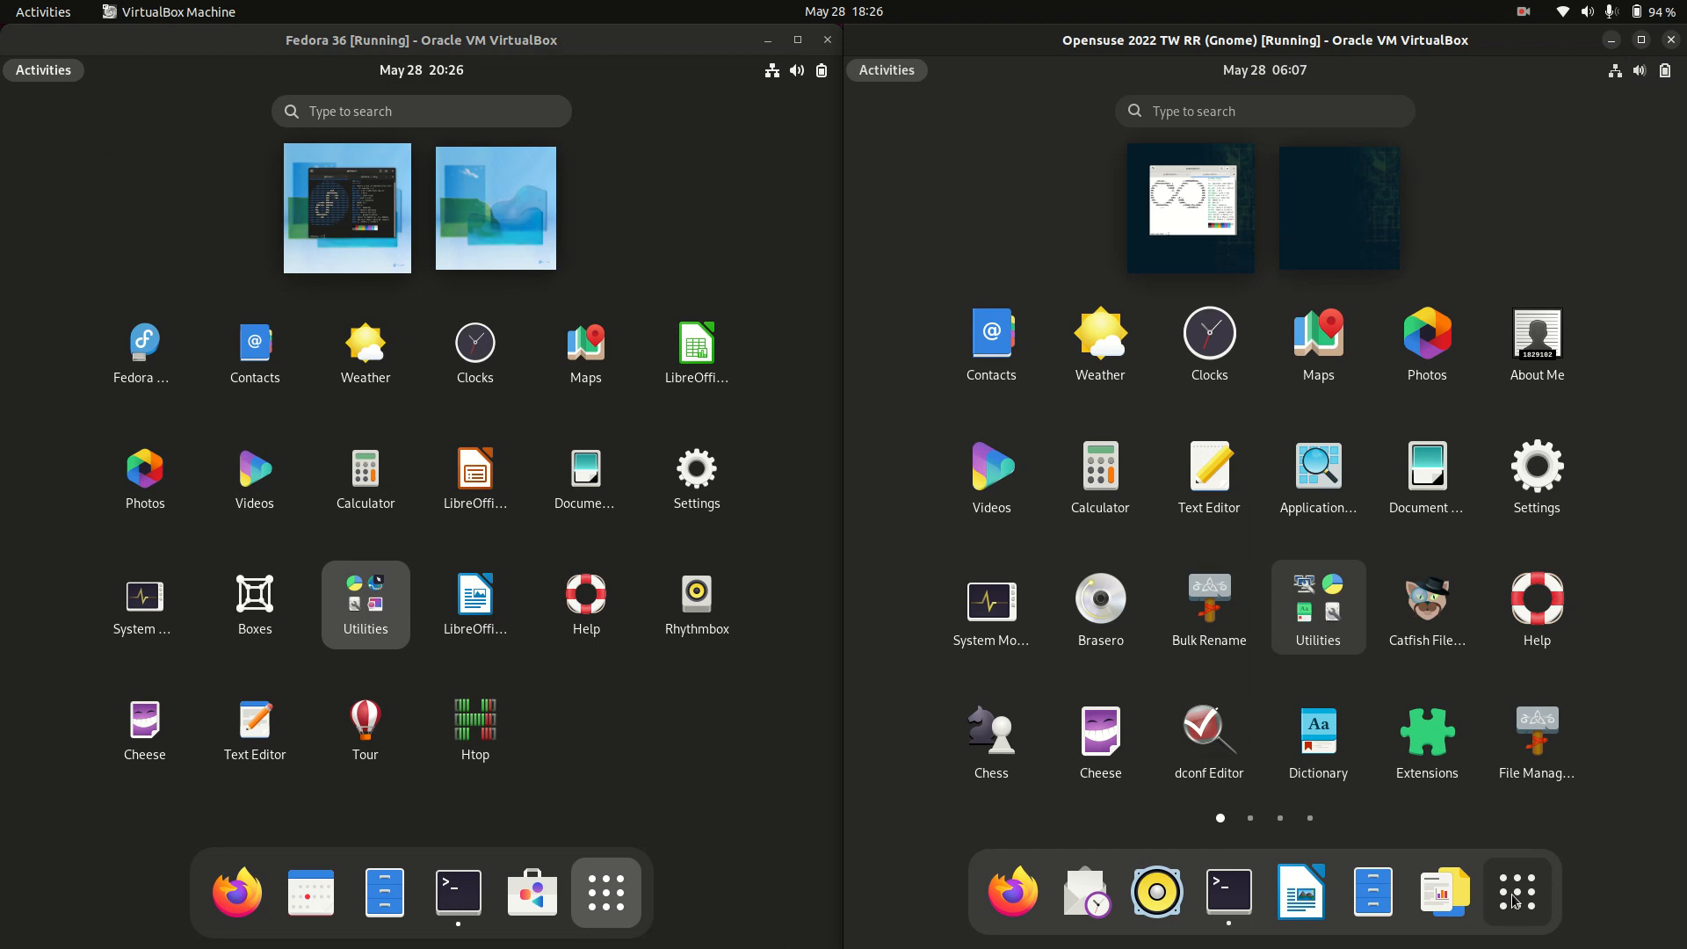
mouse_move(499, 891)
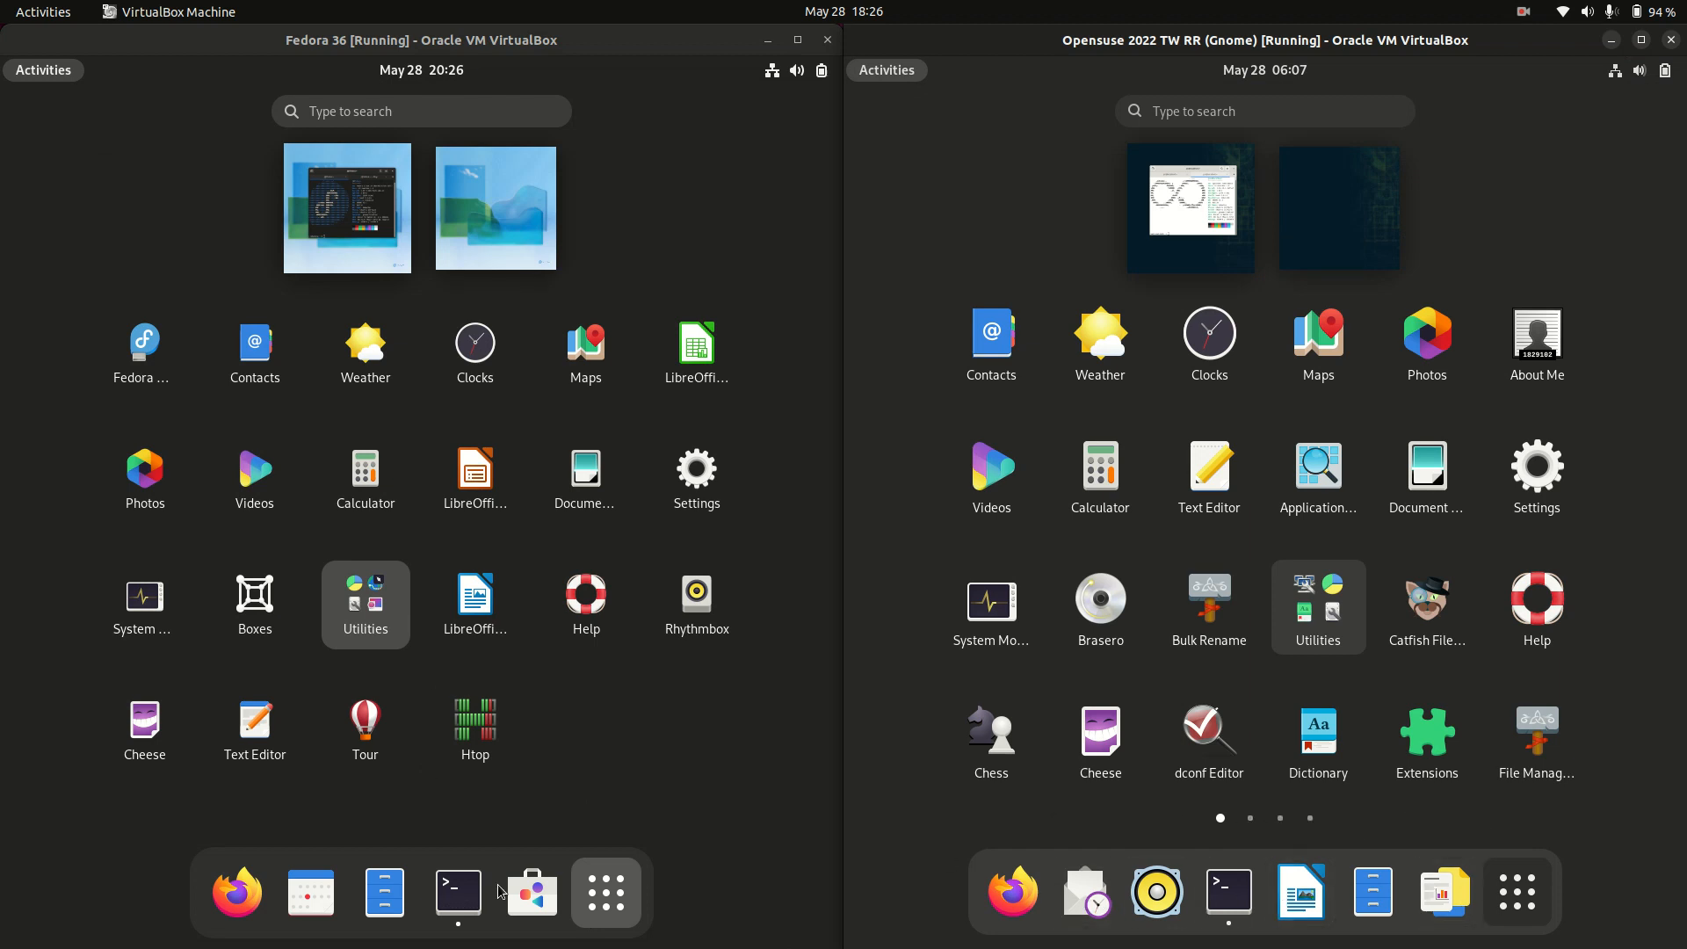
mouse_move(1146, 419)
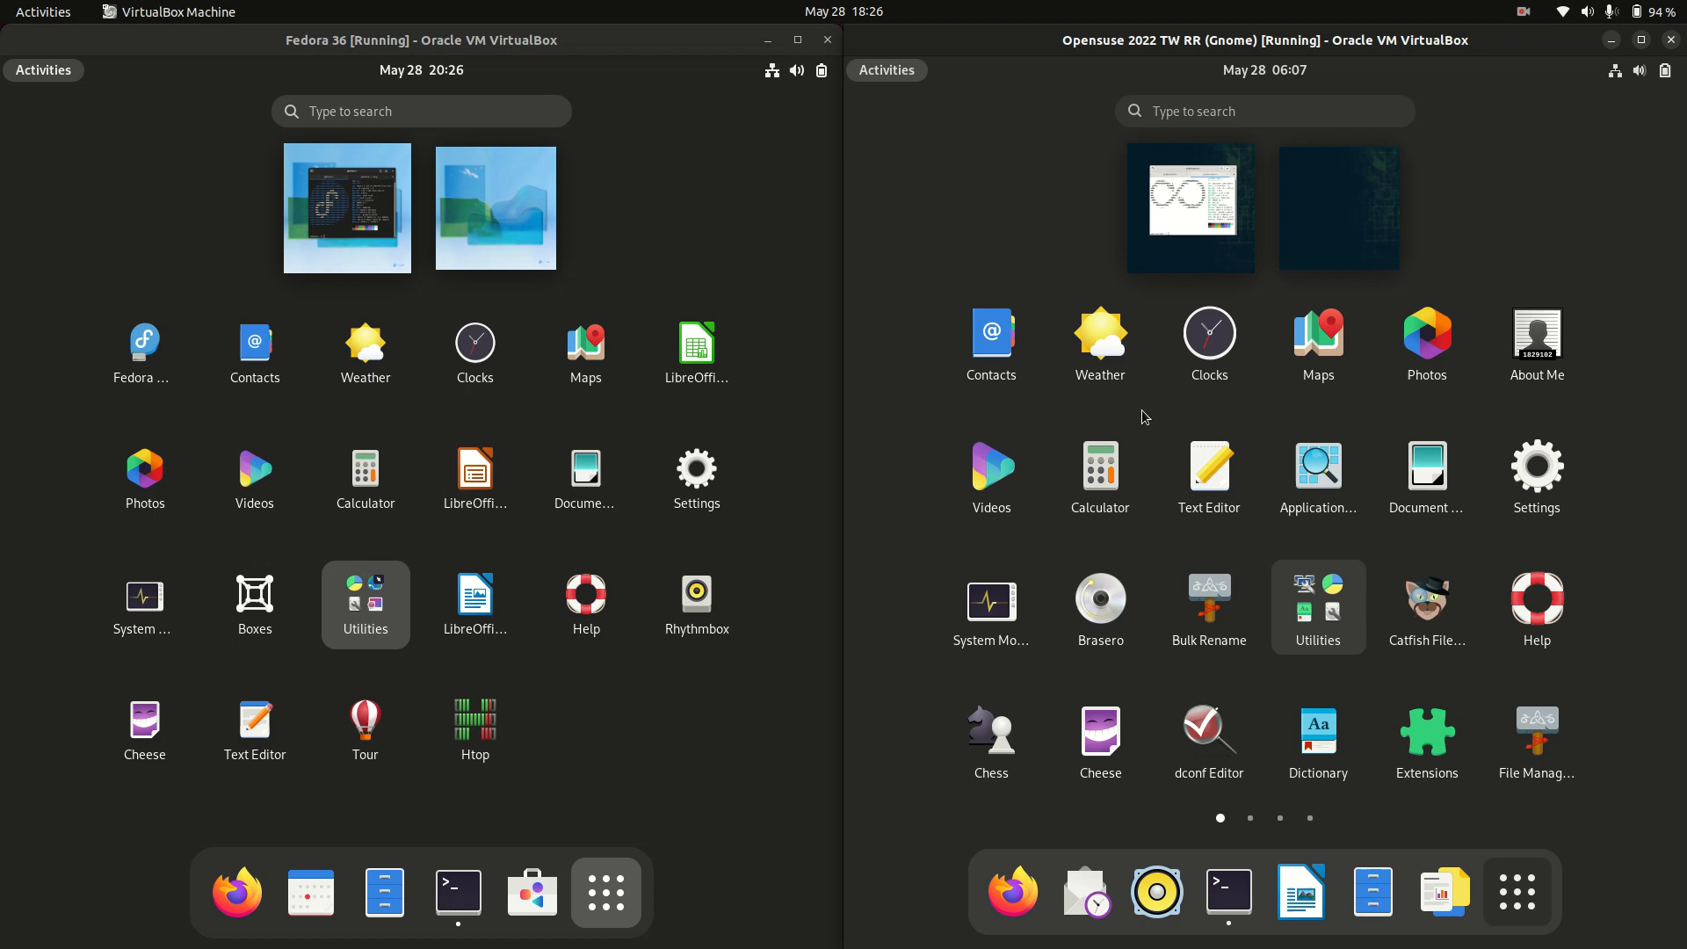
mouse_move(1288, 190)
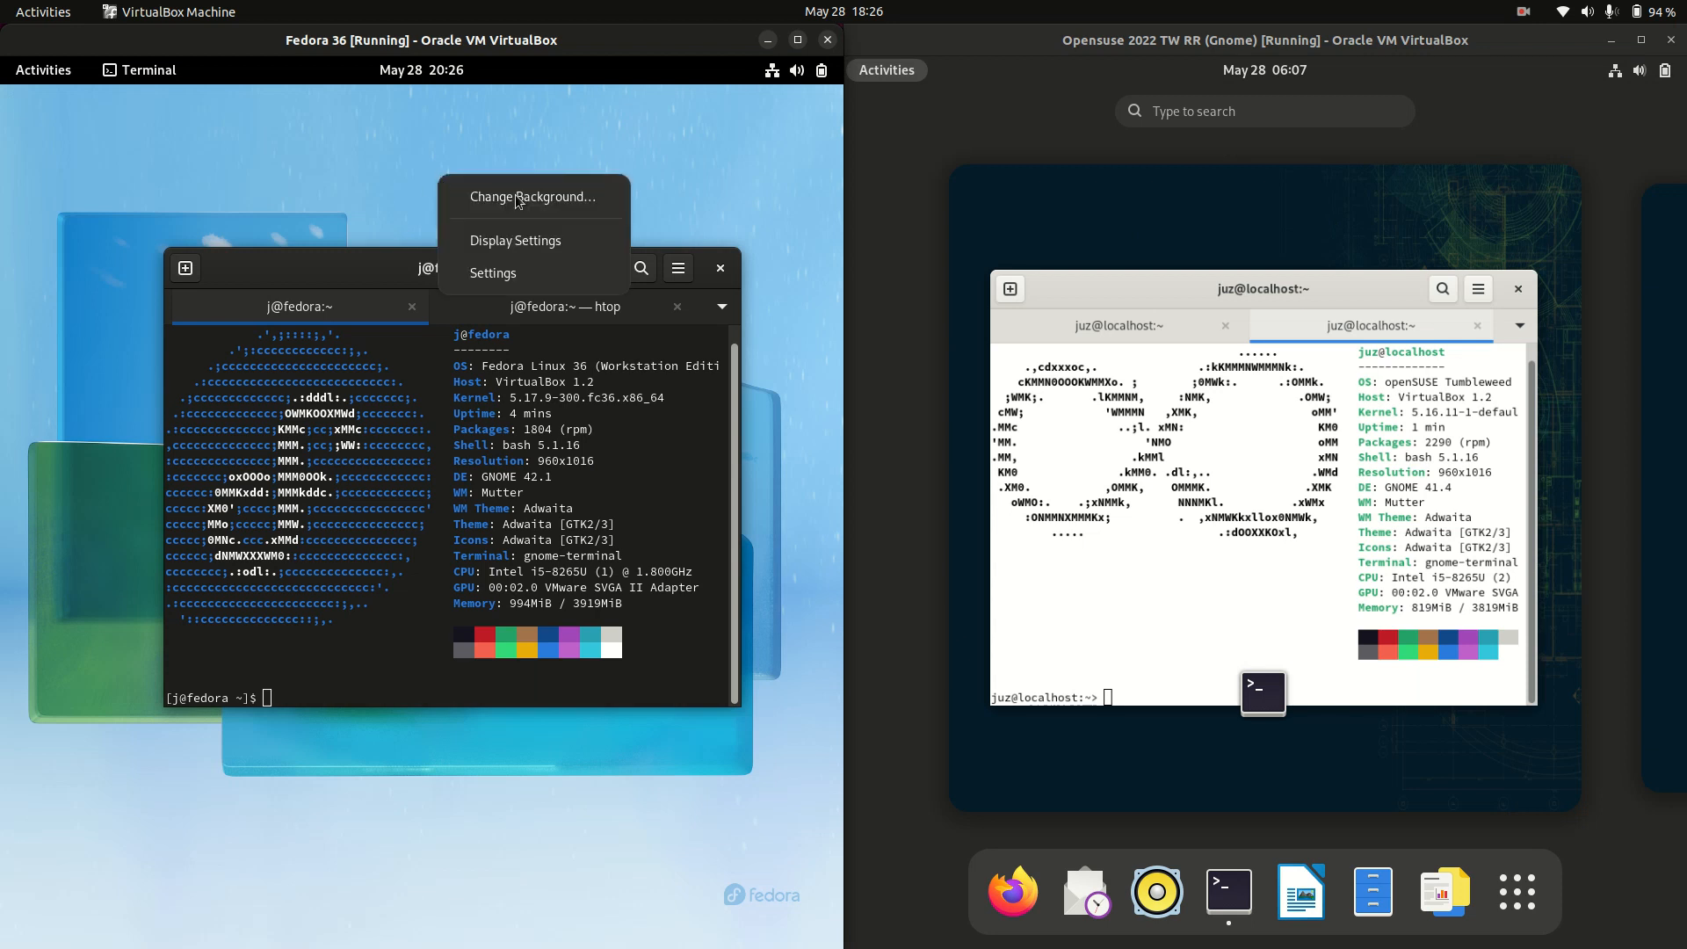
- Compare the desktop right-click background and settings menus on Fedora and openSUSE
click(455, 157)
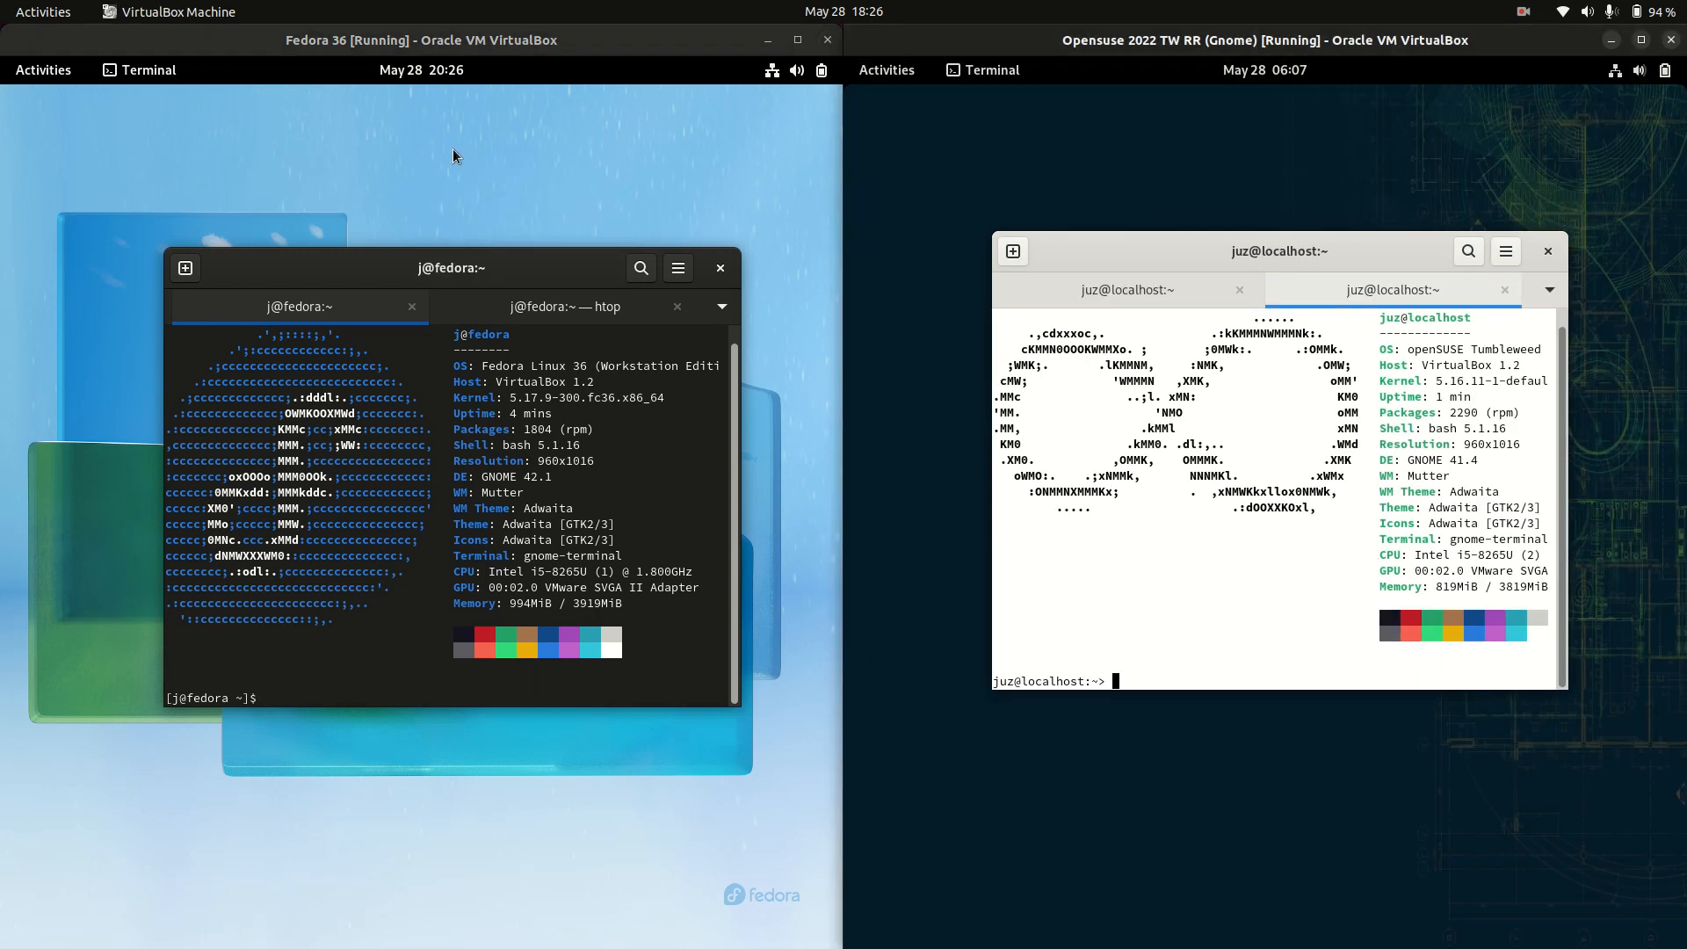
right_click(453, 155)
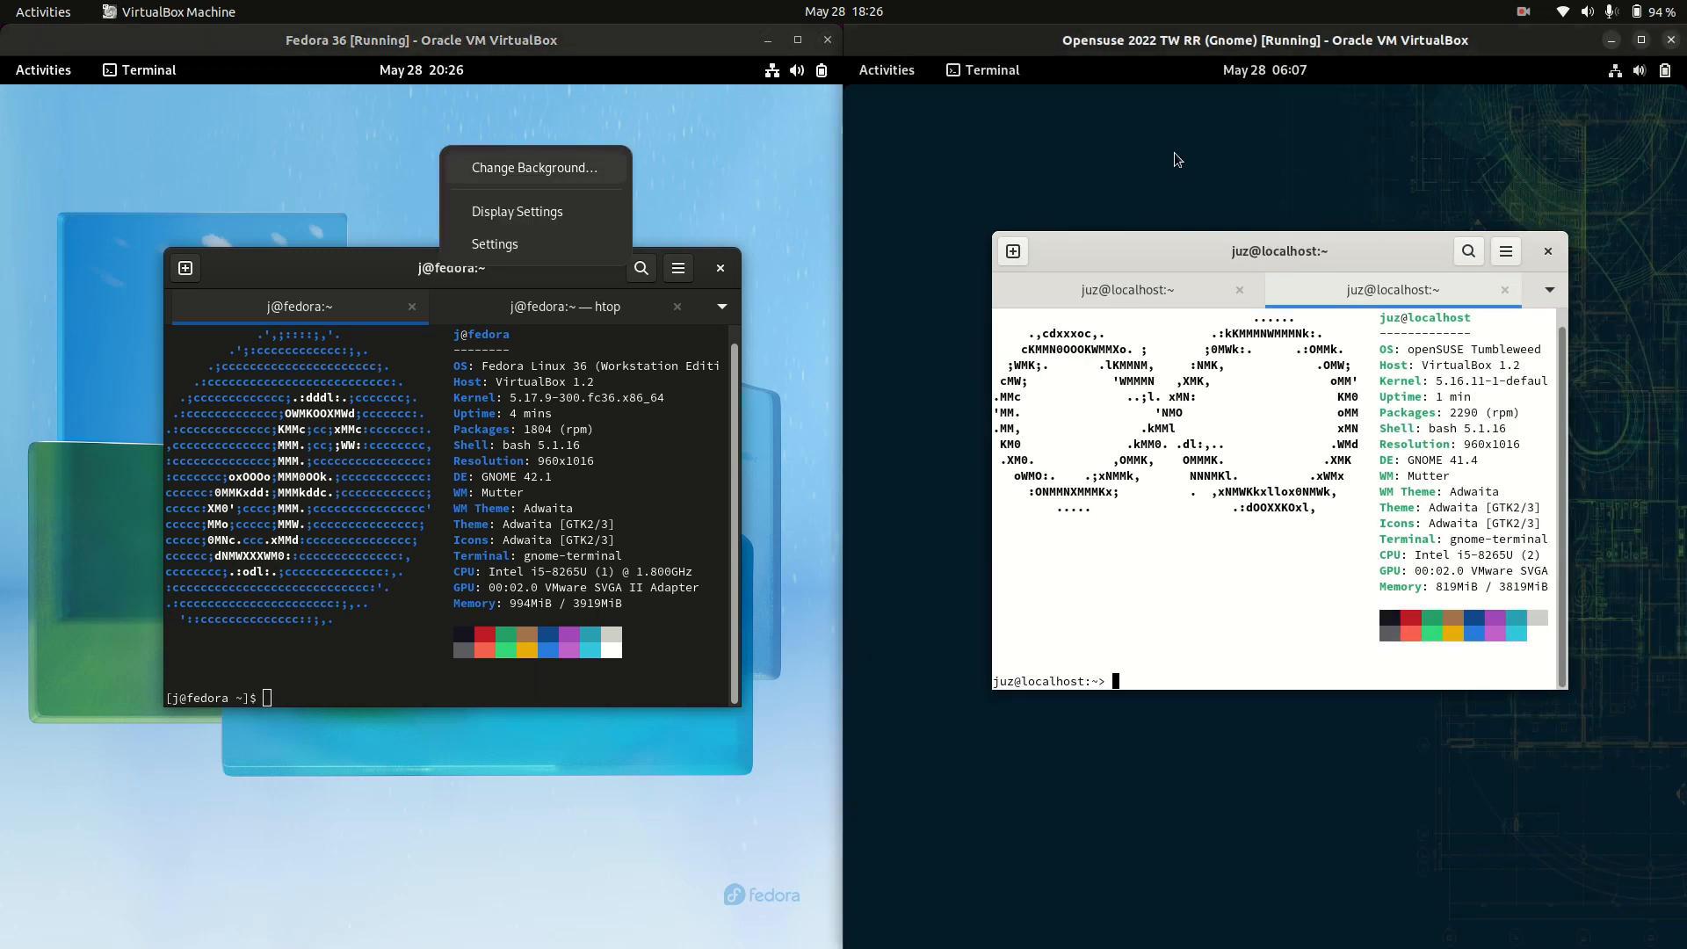
right_click(1139, 164)
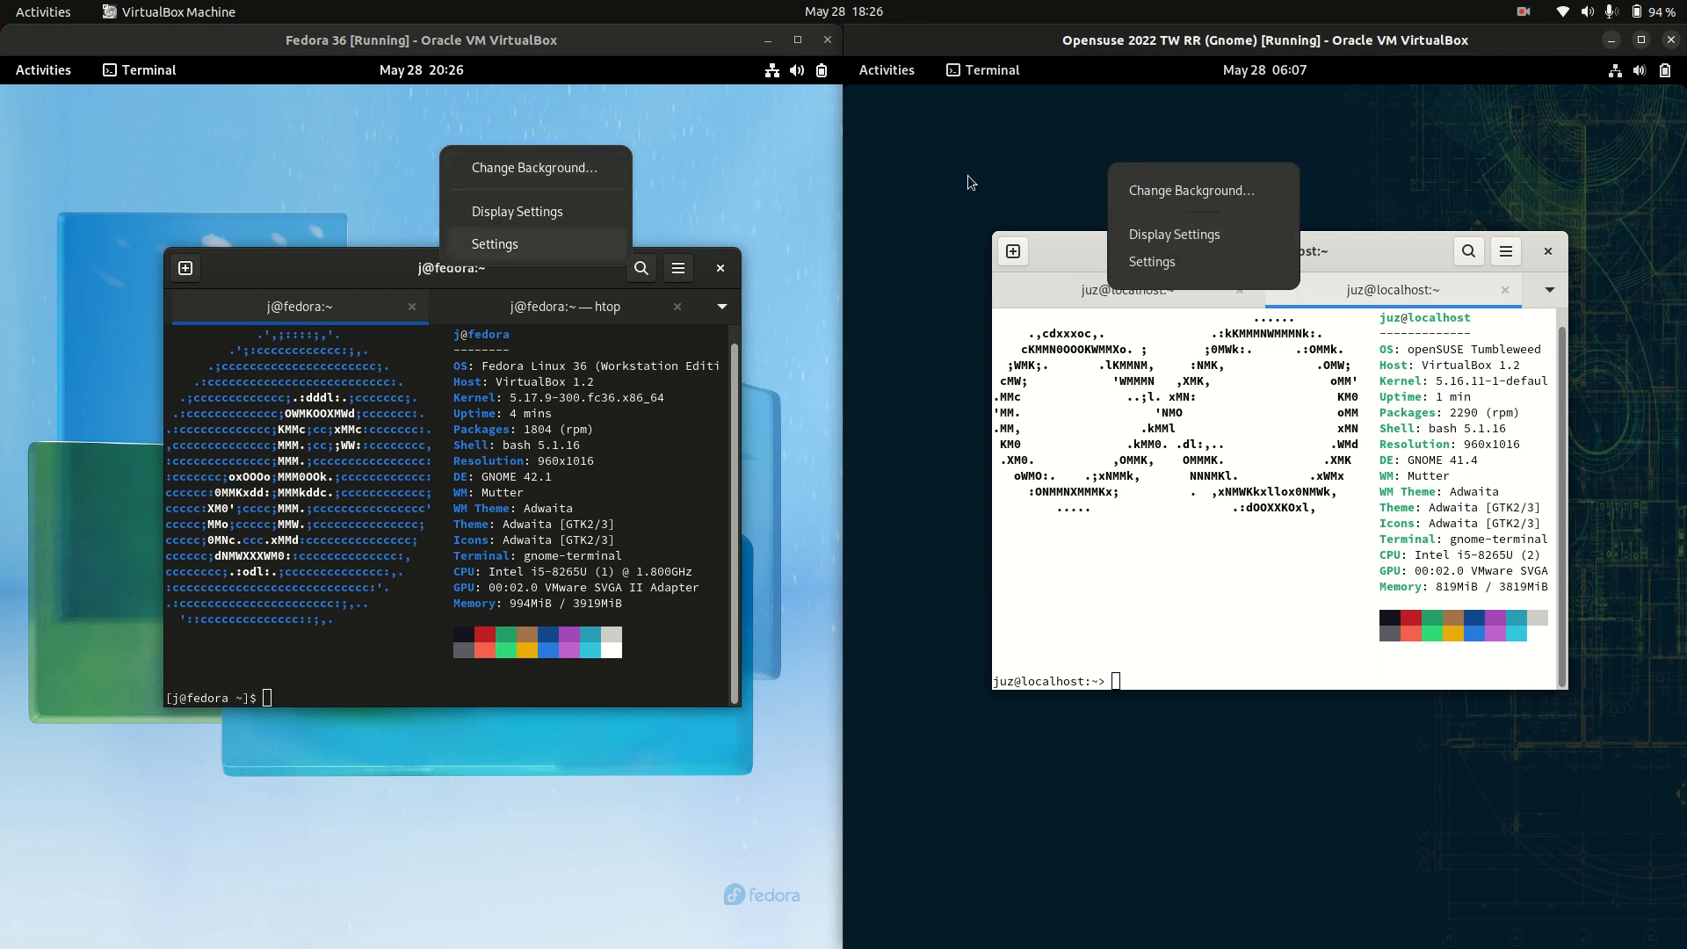
mouse_move(681, 179)
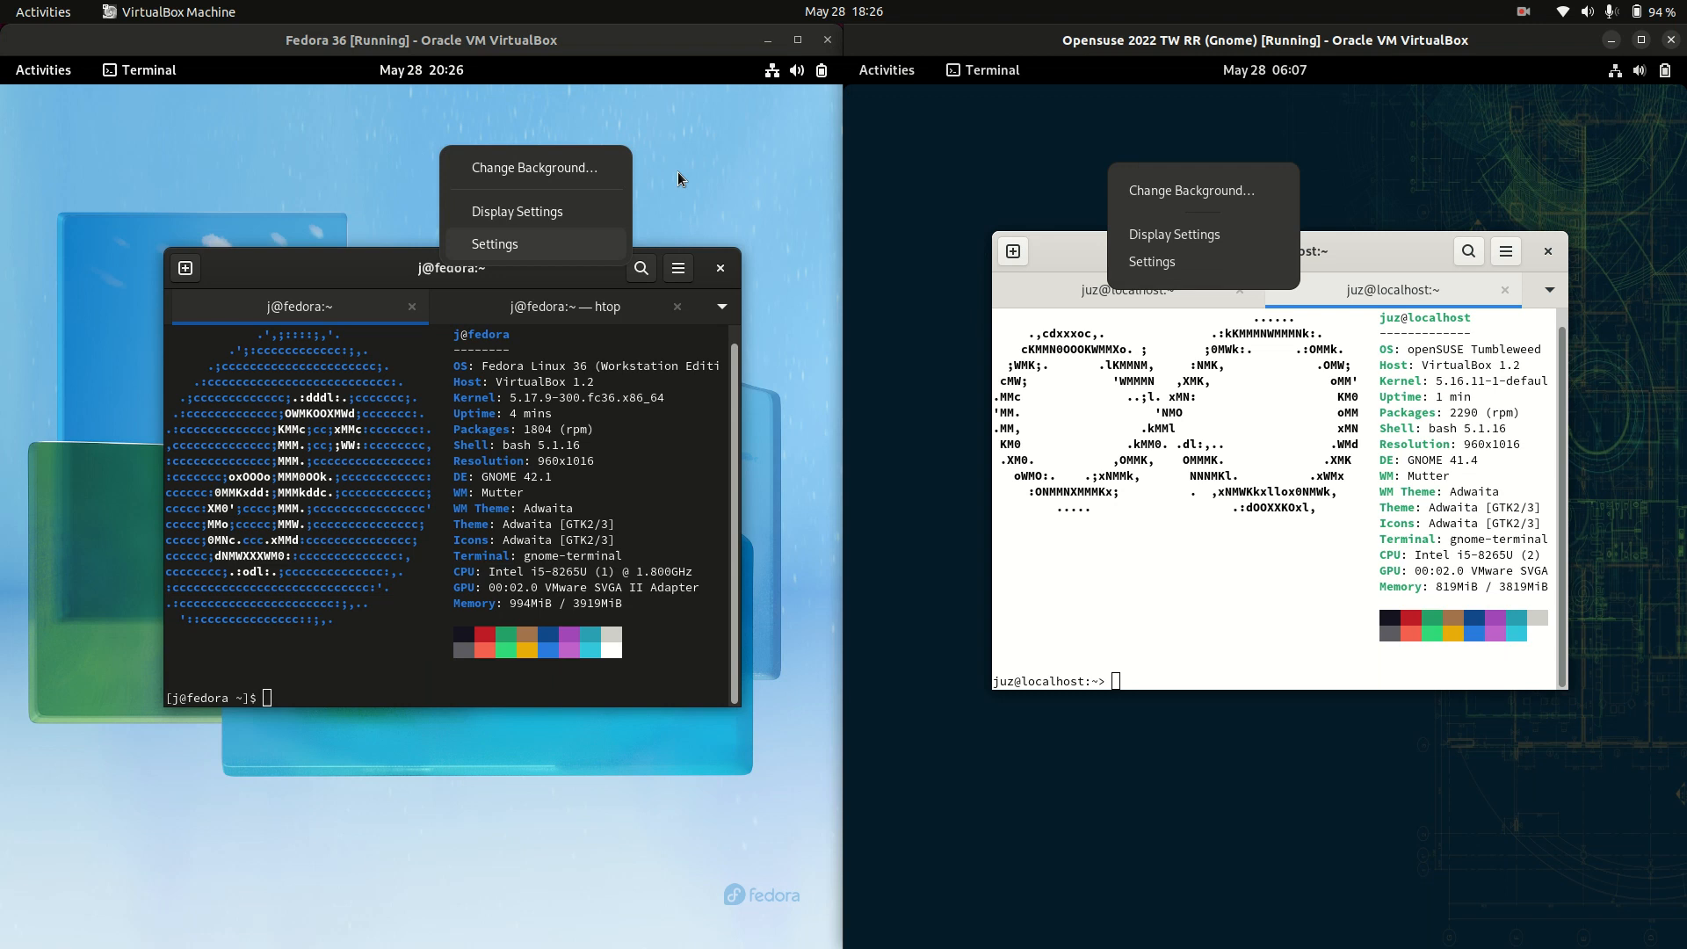
click(678, 180)
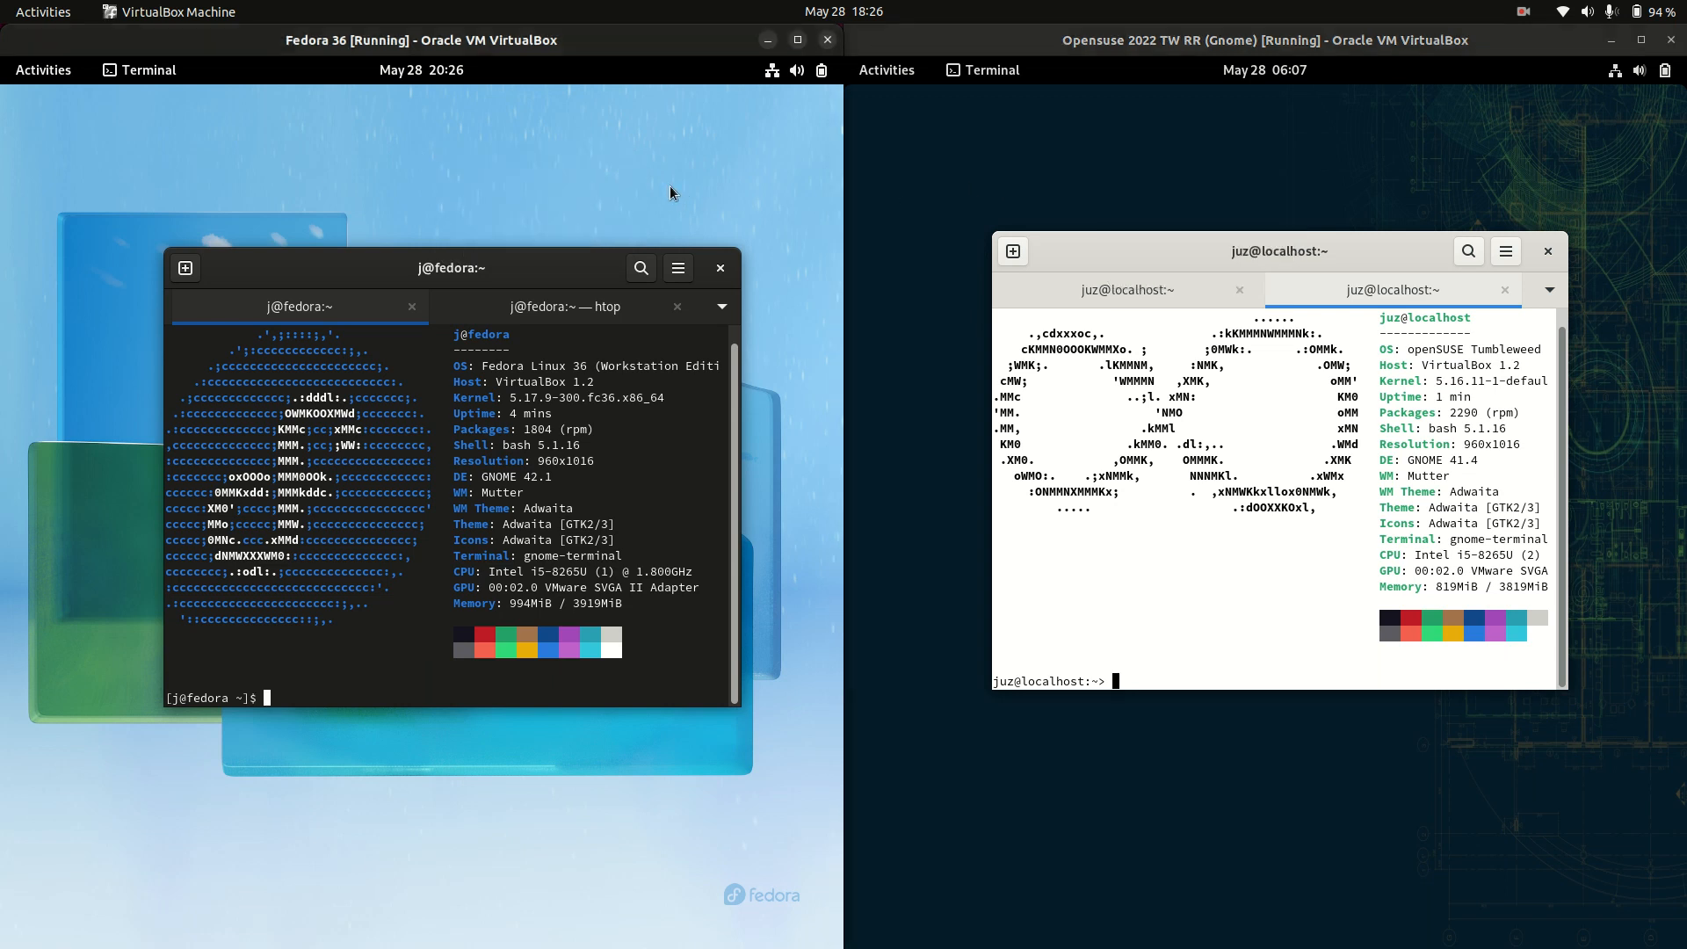
- Bring the terminals forward and highlight Fedora's 5.17 and openSUSE's 5.16 kernel versions
click(42, 70)
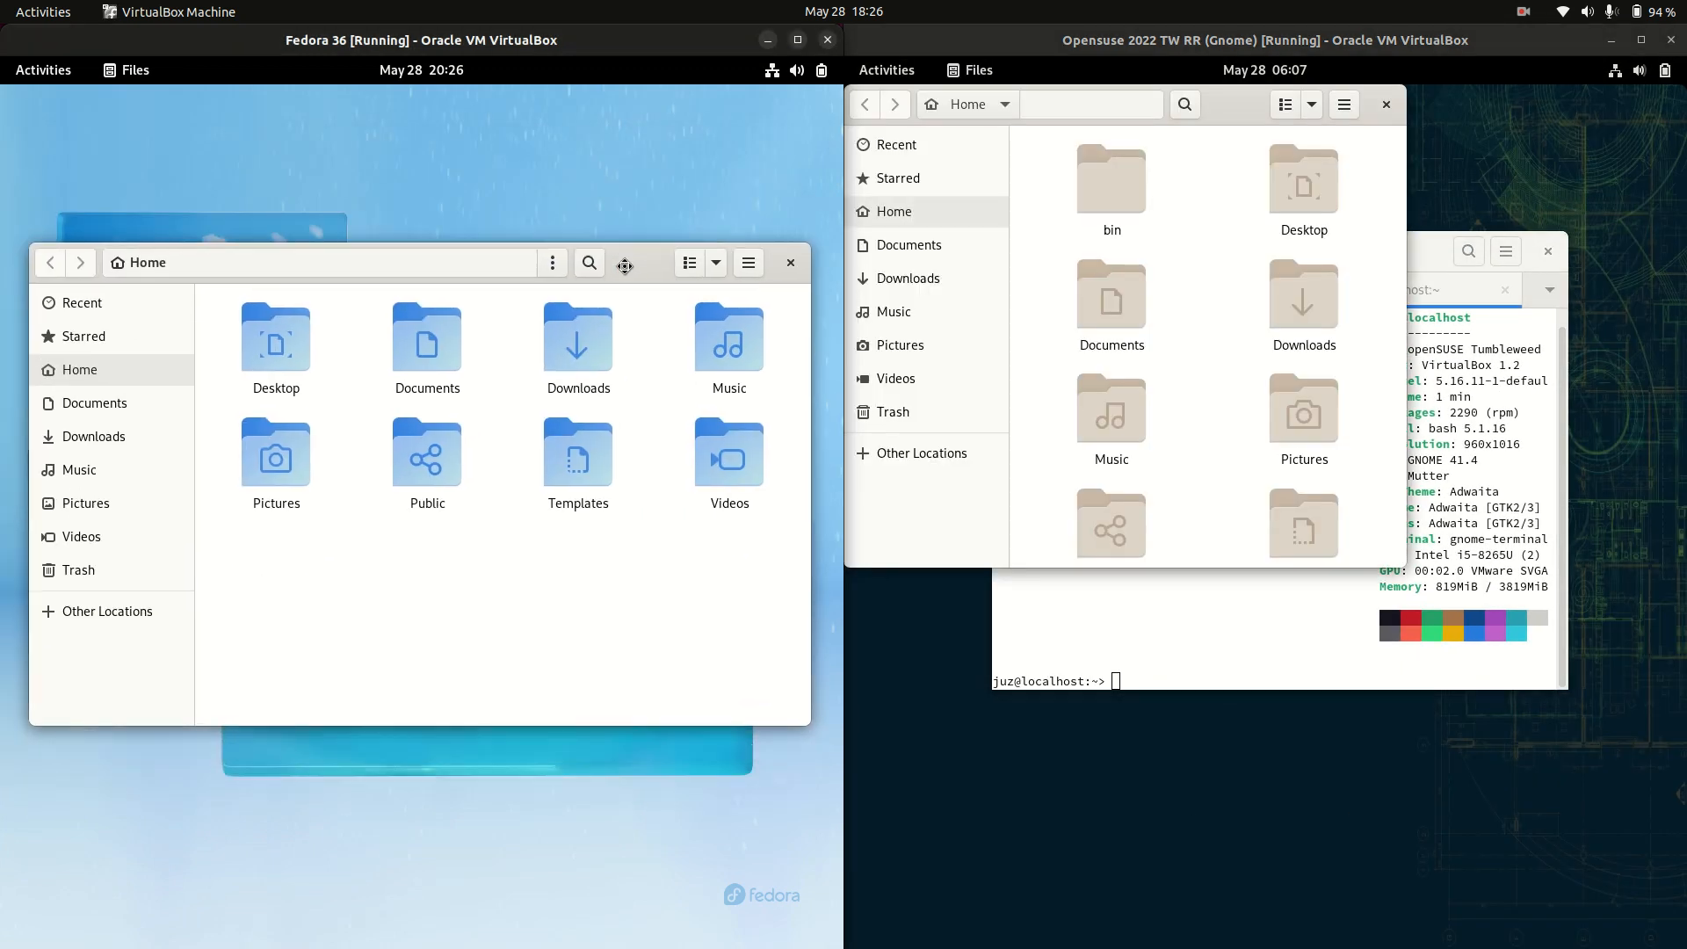
mouse_move(651, 278)
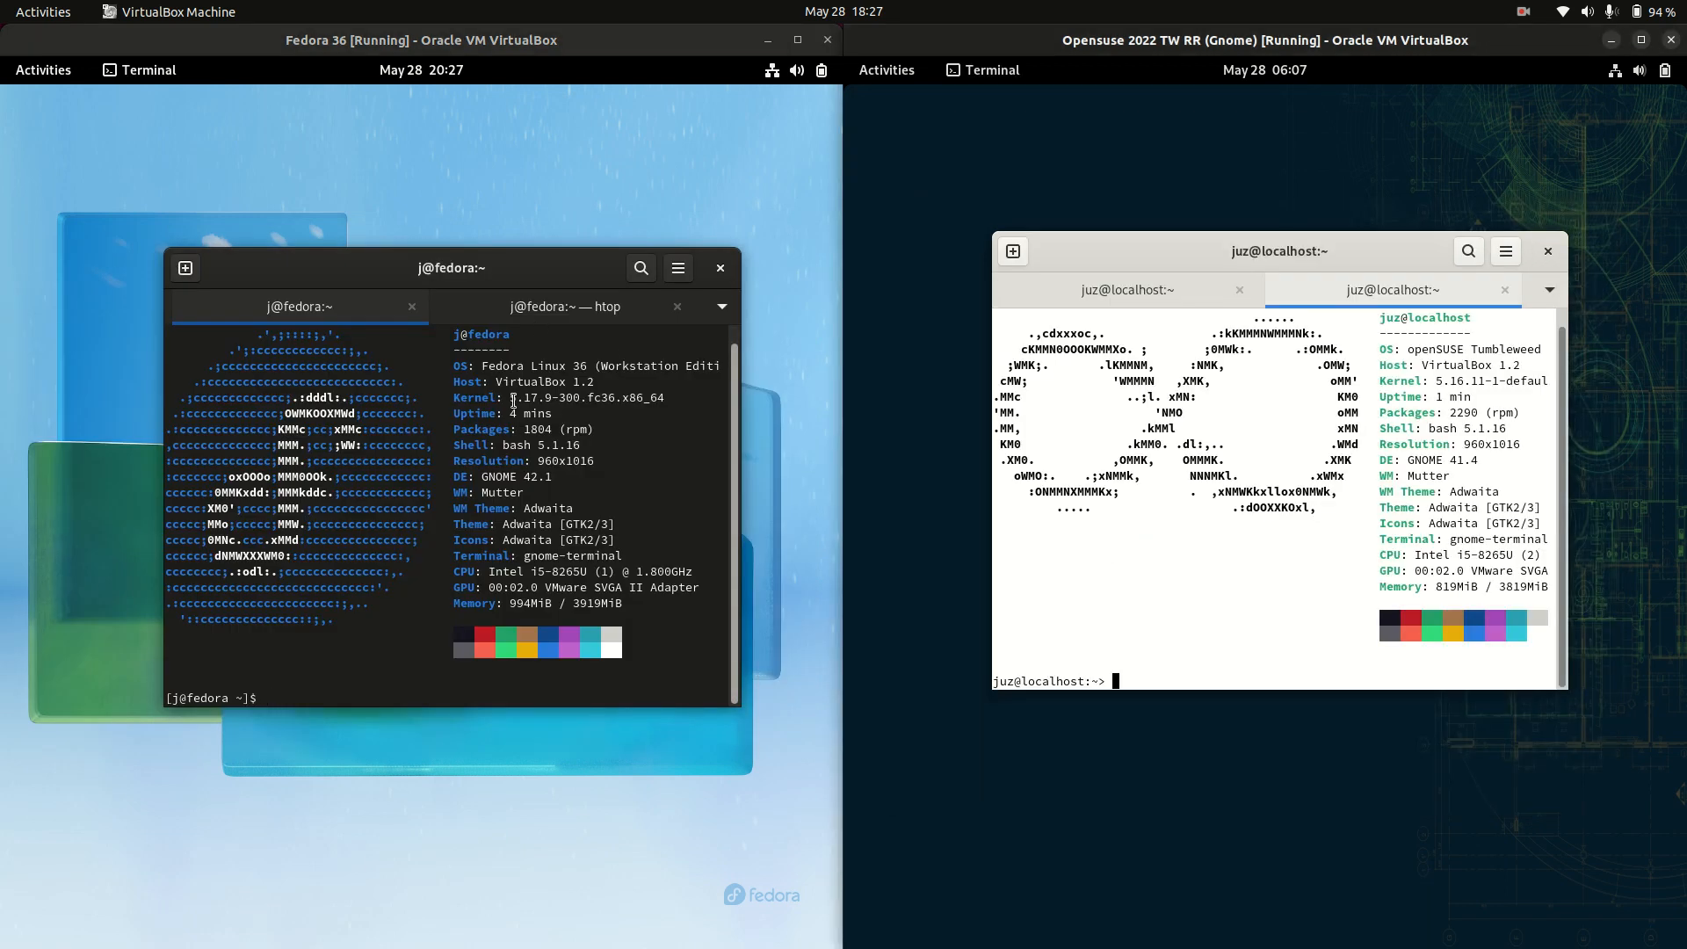
double_click(525, 397)
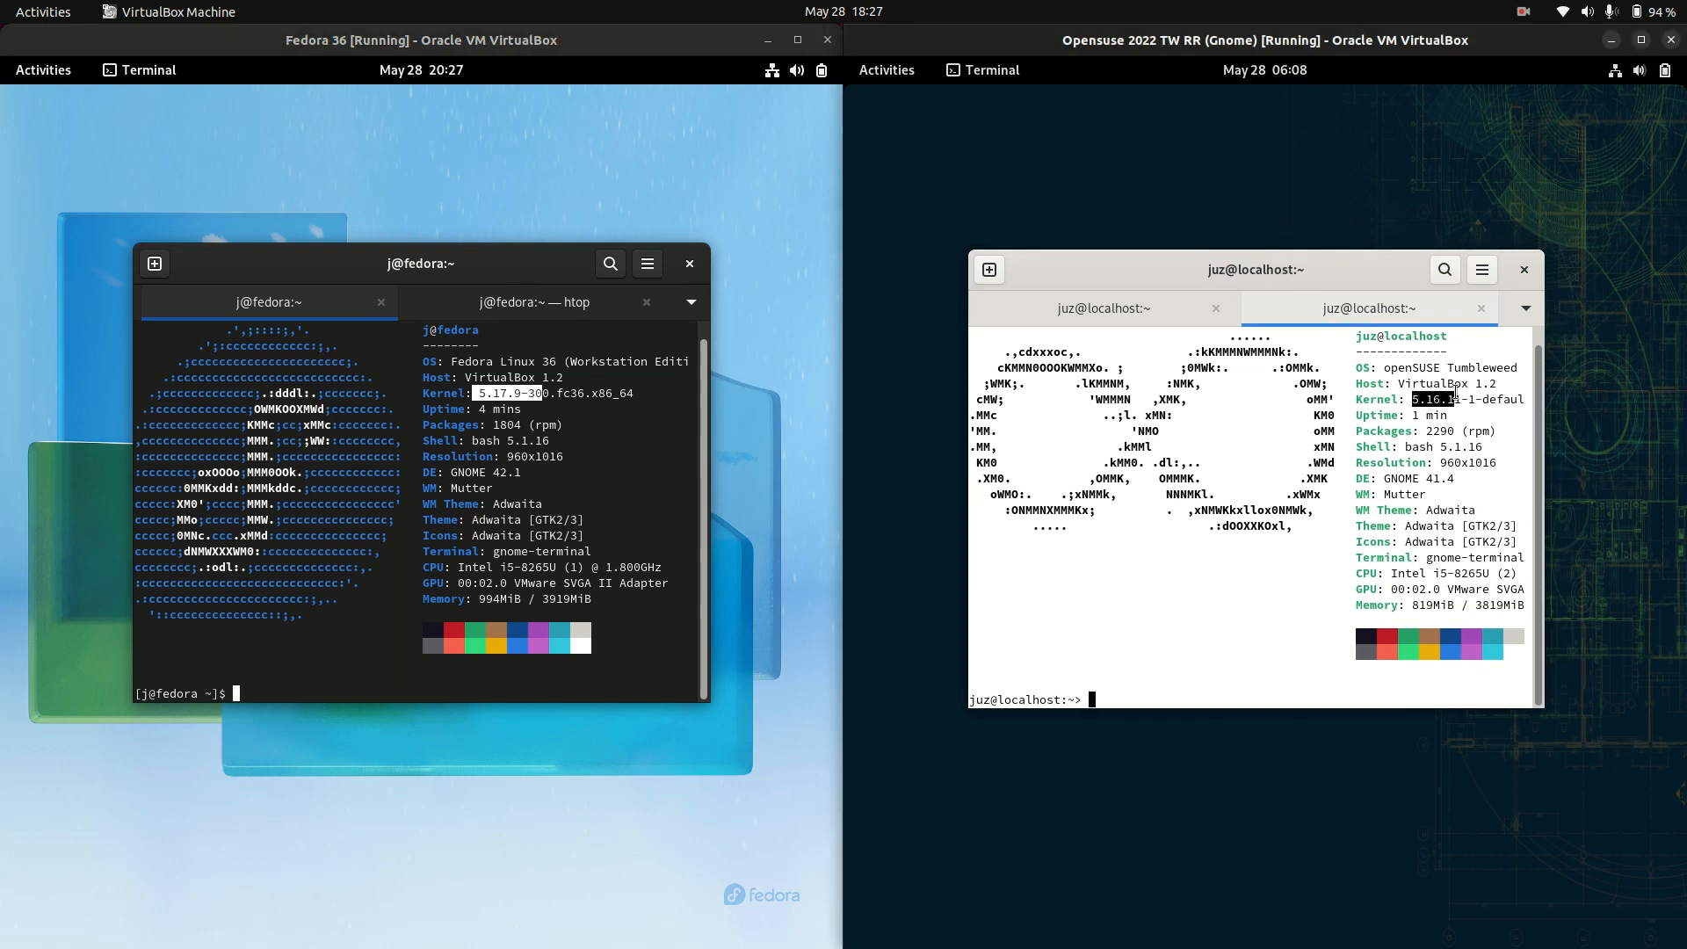
drag(1252, 268, 1211, 294)
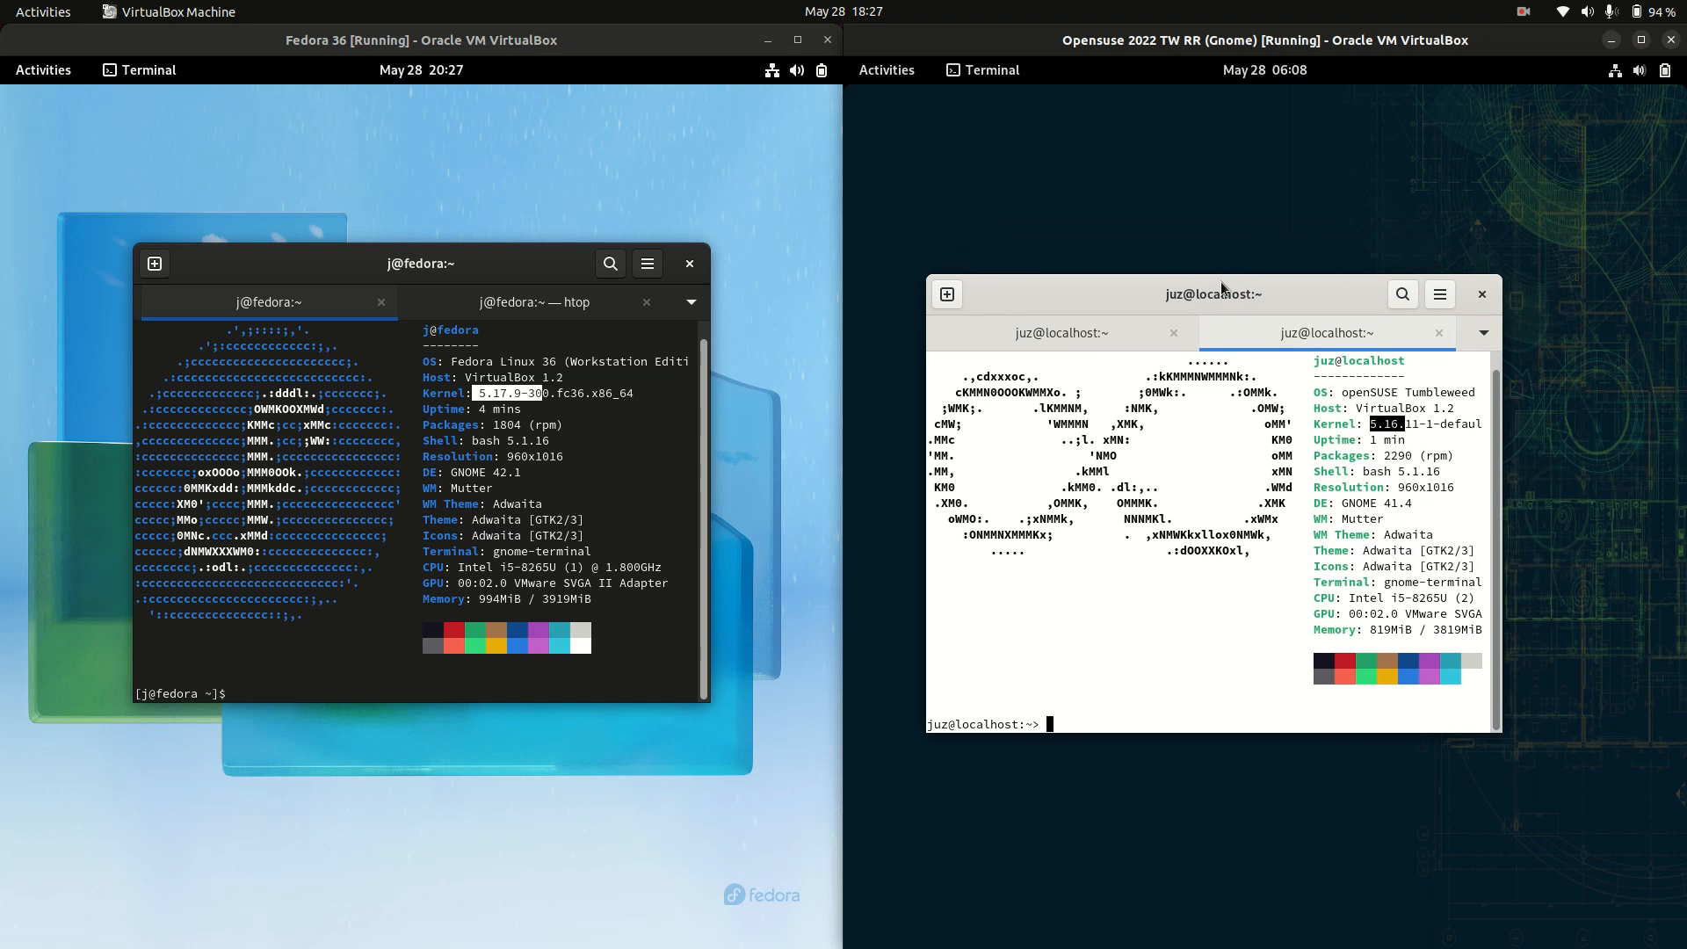